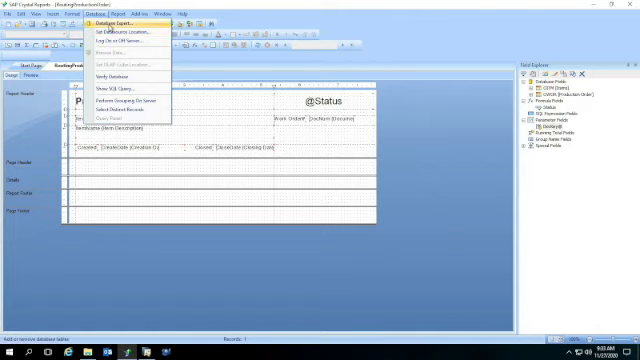
Step: Review the report's data tables and how they are linked in the Database Expert
left_click(118, 20)
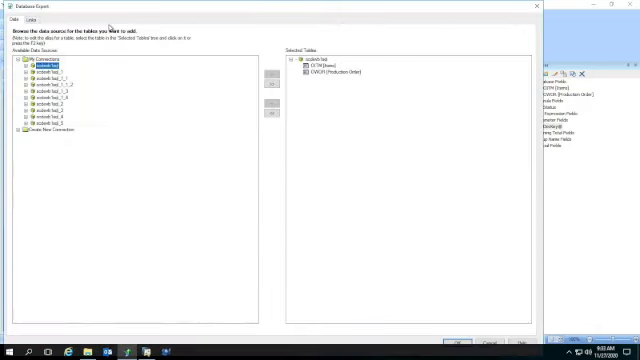
left_click(24, 24)
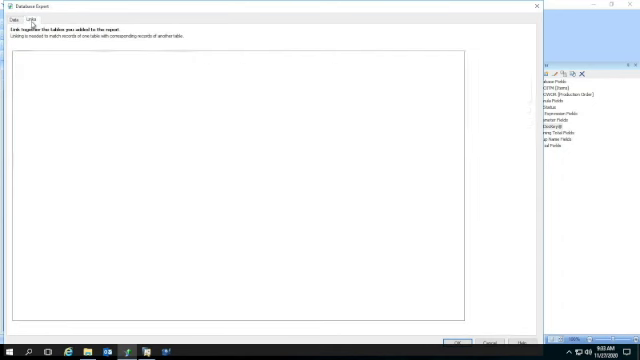
left_click(28, 16)
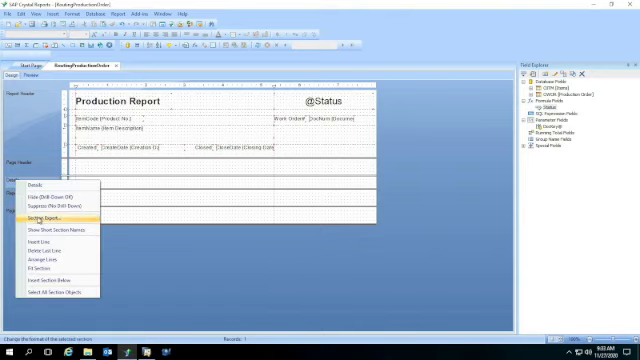
Step: In Section Expert, insert a new section under Details and confirm
left_click(50, 216)
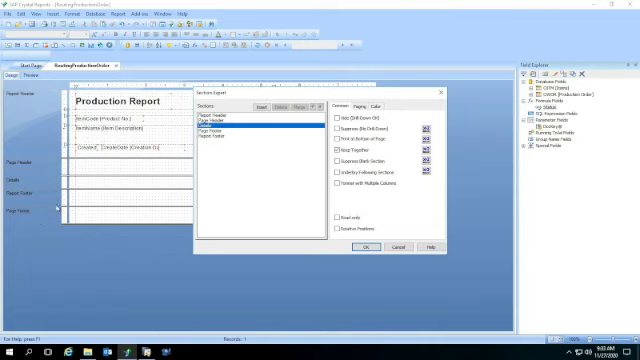
left_click(252, 110)
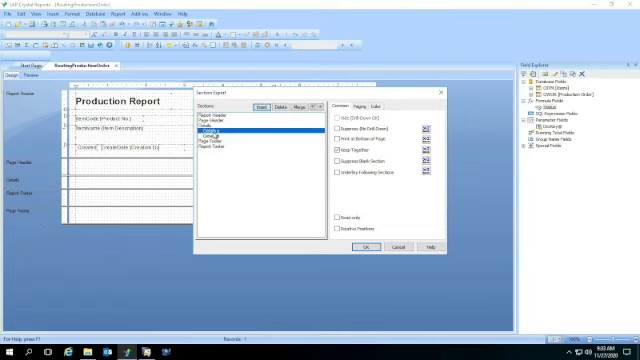
left_click(216, 132)
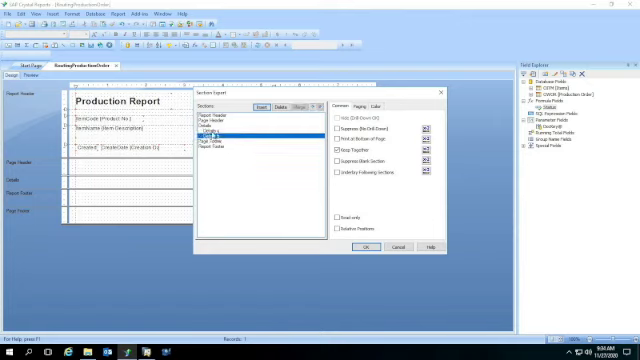
left_click(216, 132)
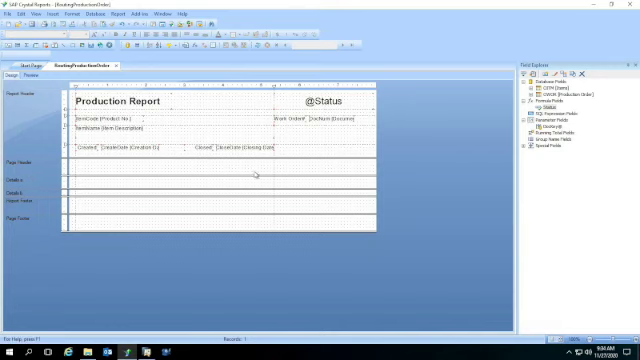
Step: Bring up the Details section's context menu to insert a section below it
right_click(30, 160)
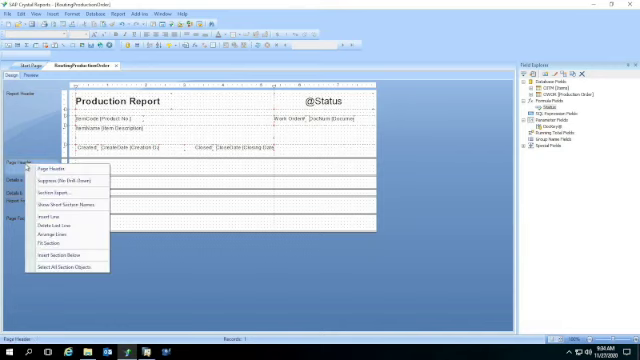
mouse_move(64, 178)
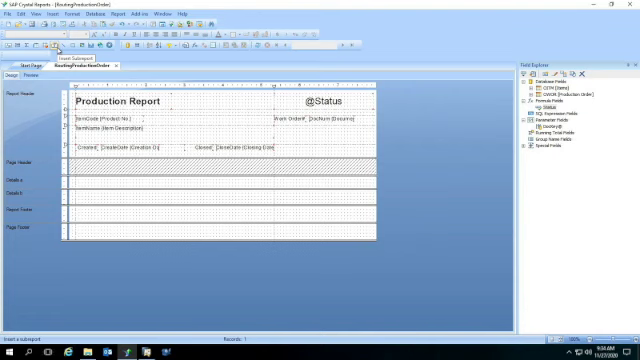
Step: Insert a subreport named 'Sub' and launch the Report Wizard to build it
left_click(62, 48)
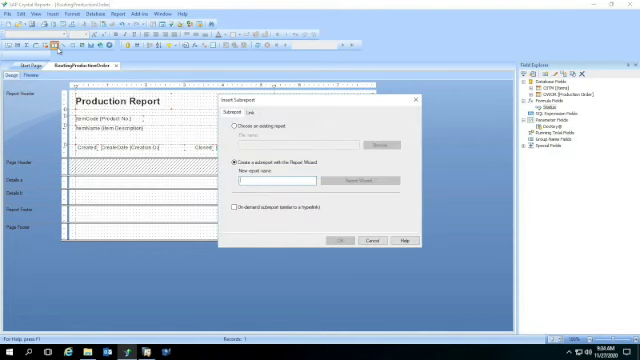
type("Sub_Re_routing")
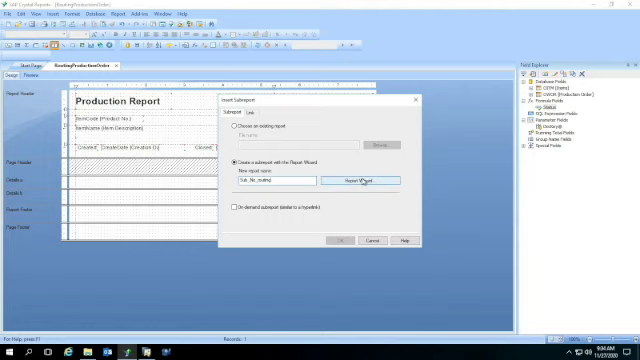
left_click(366, 180)
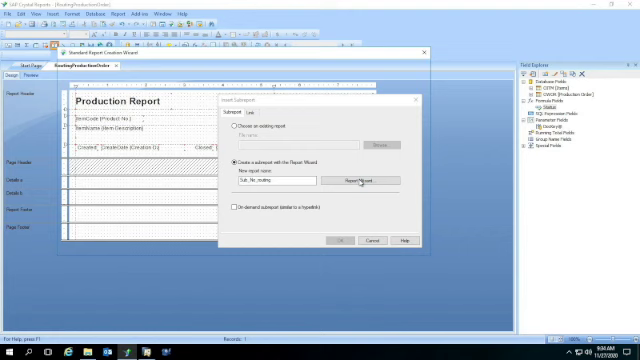
left_click(352, 184)
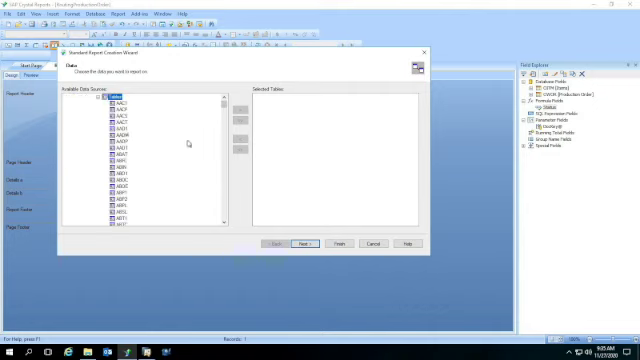
Step: Select the WOR1 table as the subreport's data and accept its table link
scroll("down", 3)
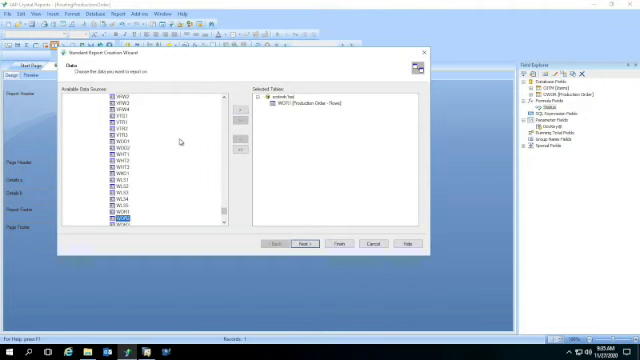
scroll("down", 3)
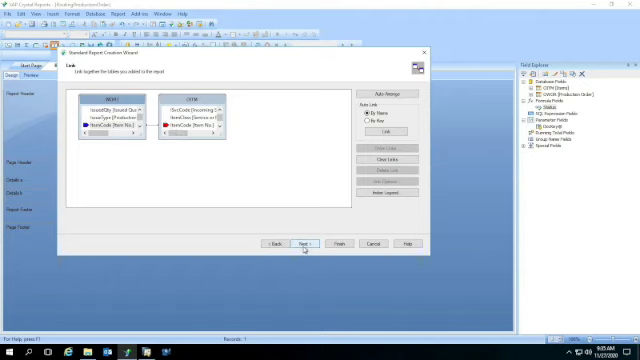
left_click(306, 244)
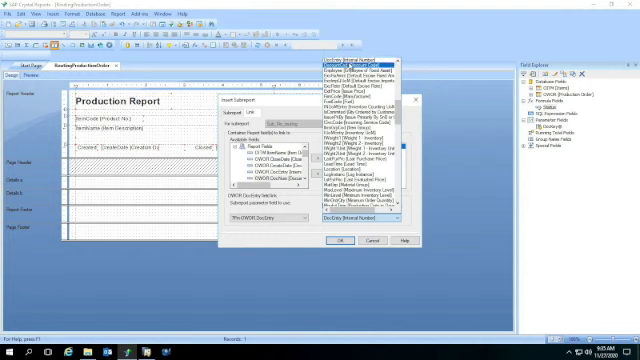
Step: Scroll the Subreport Links field list to find the matching work order field
scroll("down", 3)
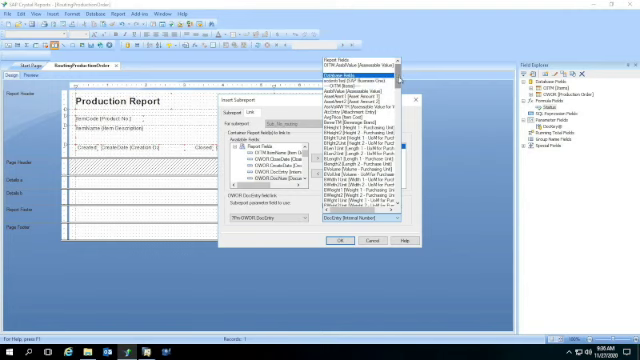
scroll("down", 3)
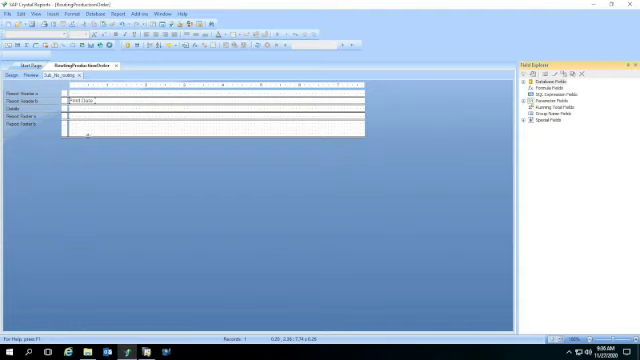
Step: Suppress the subreport's unused sections and run the report preview
left_click(76, 100)
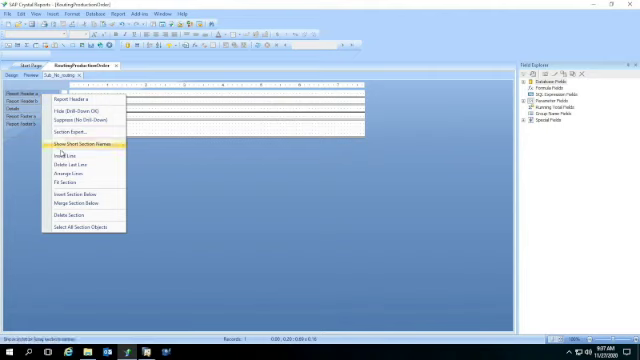
left_click(82, 148)
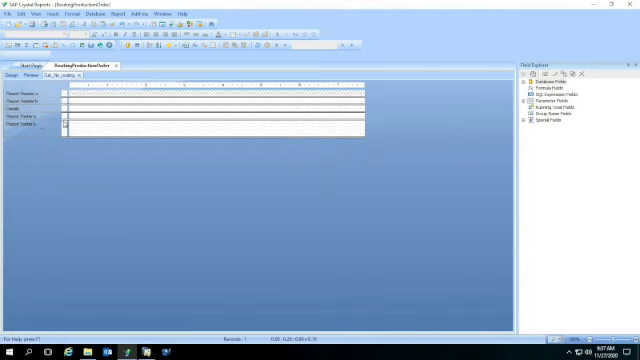
right_click(30, 126)
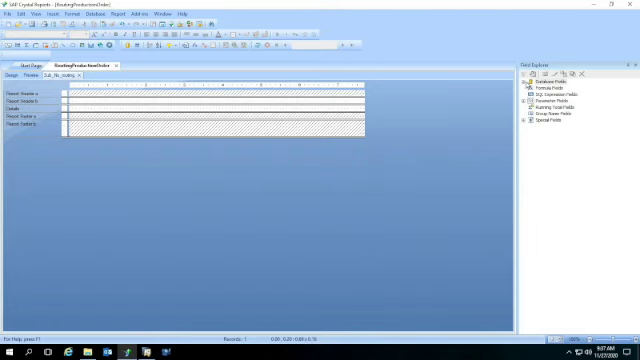
left_click(528, 82)
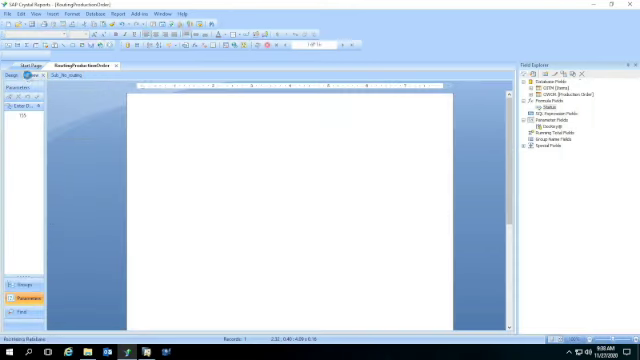
Step: Refresh the preview to show the Production Report with its WOR1 item lines
left_click(60, 72)
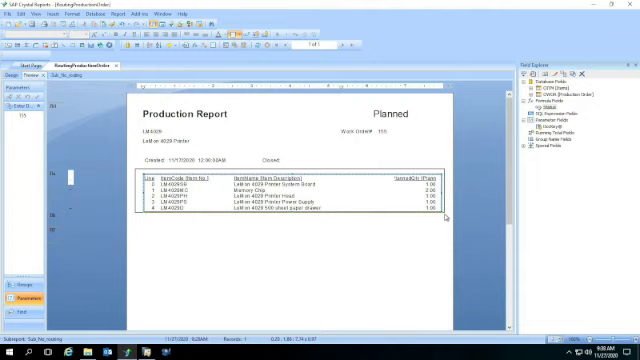
mouse_move(448, 216)
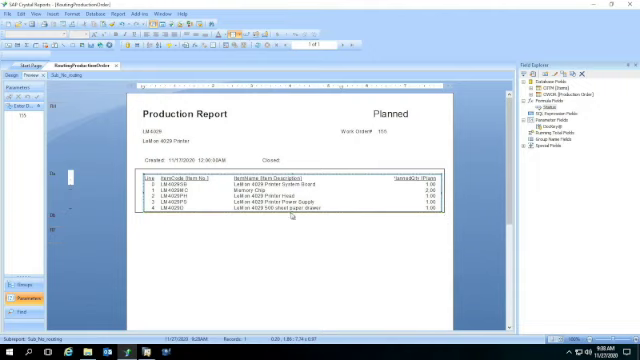
mouse_move(172, 250)
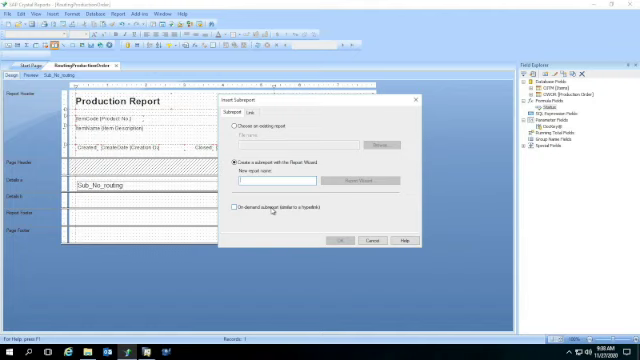
Step: Name a second subreport 'Sub', add the WOR routing tables from the connection and continue
type("Sub")
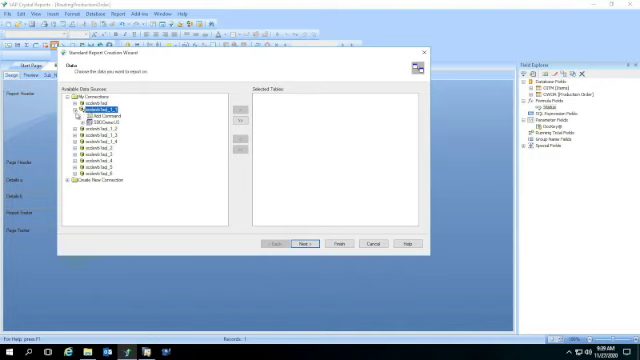
left_click(82, 120)
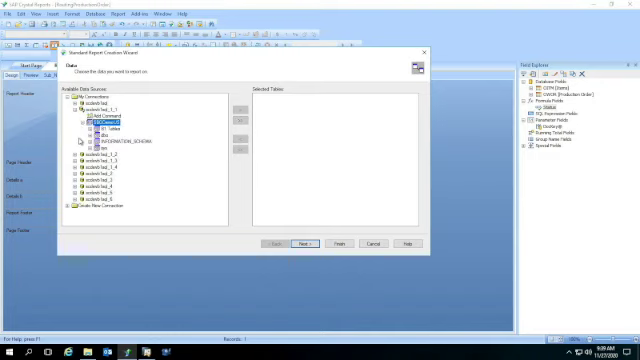
left_click(92, 120)
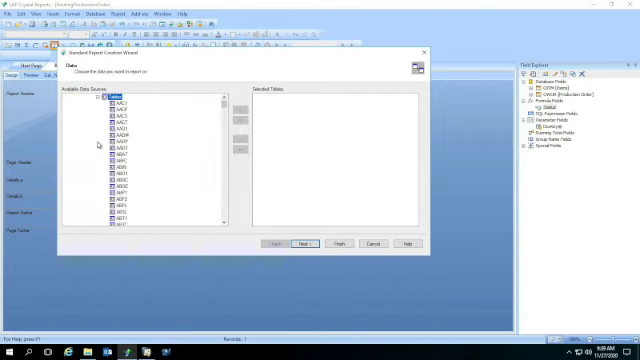
mouse_move(178, 148)
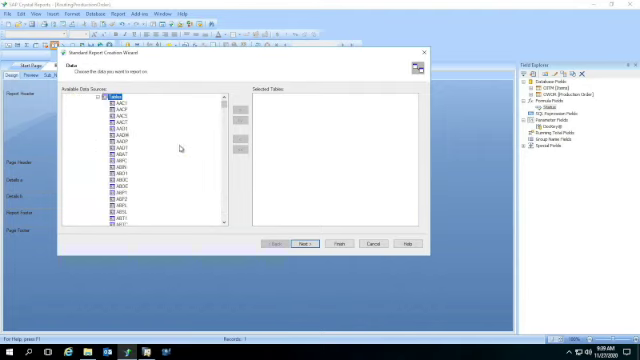
scroll("down", 3)
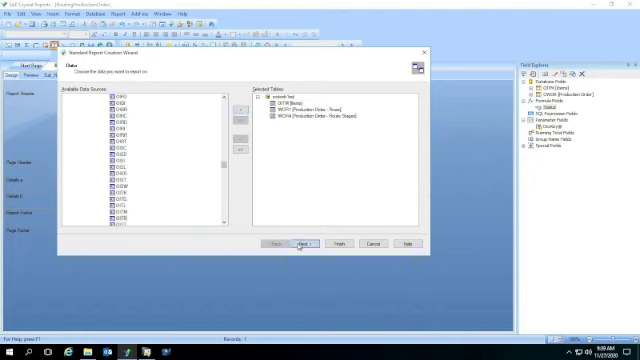
left_click(308, 244)
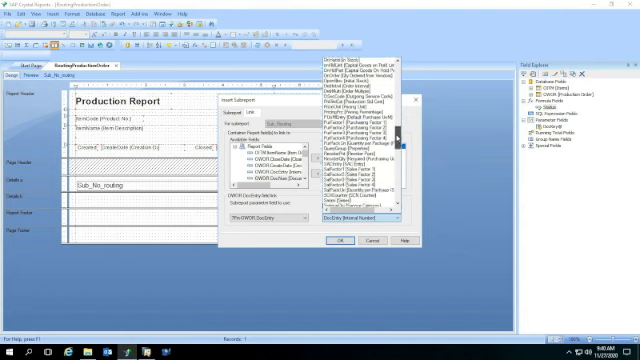
Step: Link the second subreport to the main report on the shared work order field and confirm
scroll("down", 3)
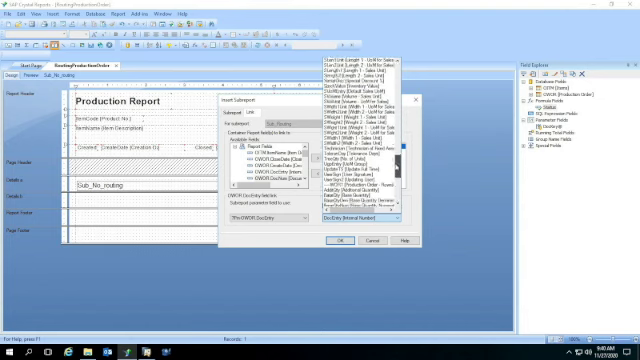
scroll("down", 3)
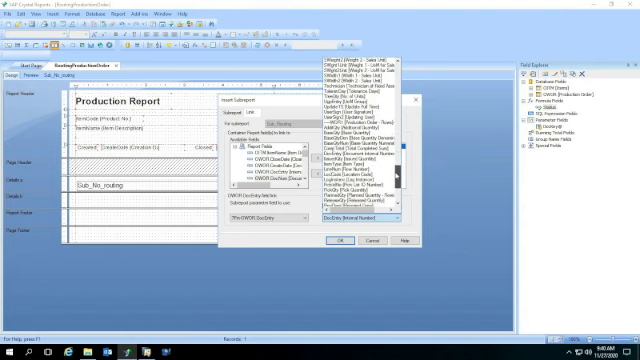
left_click(360, 158)
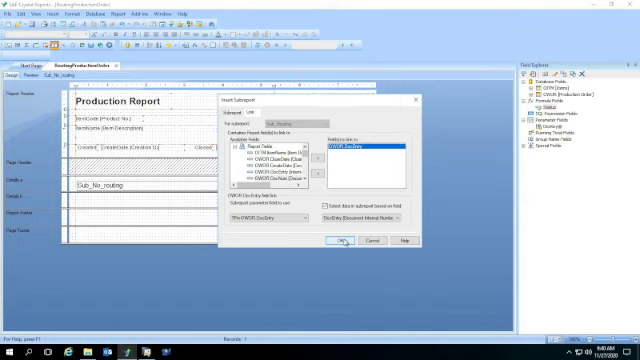
left_click(340, 240)
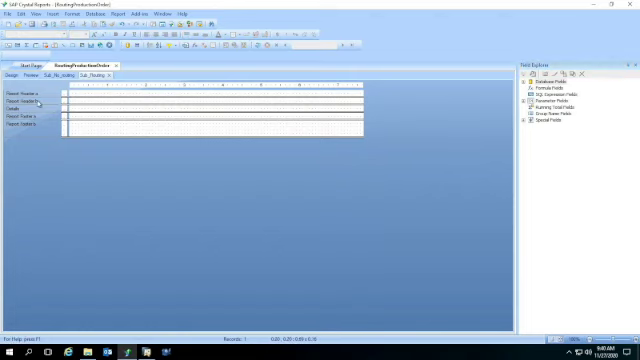
Step: Bring up the subreport layout's section menu to insert the WOR4 routing fields into Details
right_click(30, 110)
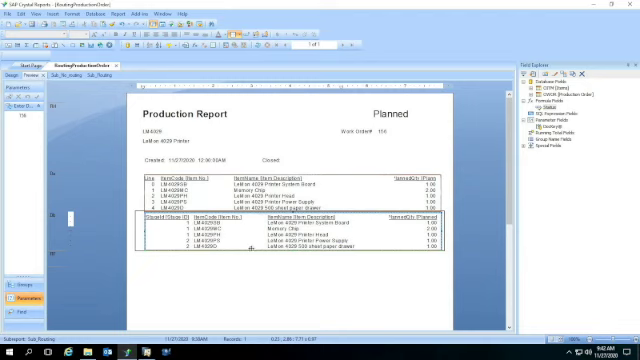
mouse_move(250, 248)
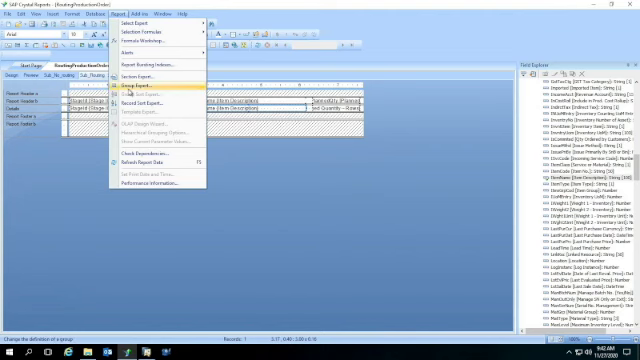
Step: Group the routing stages subreport by the WOR4 stage ID field via the Group Expert
left_click(150, 94)
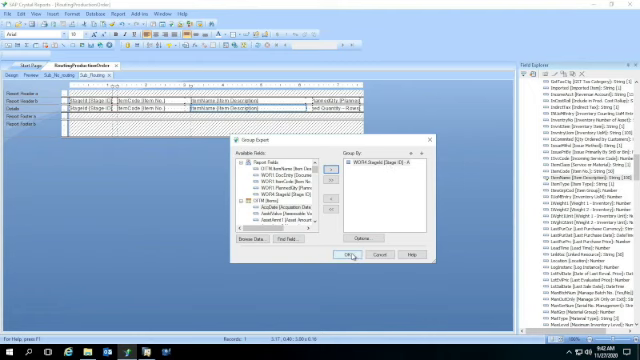
left_click(344, 262)
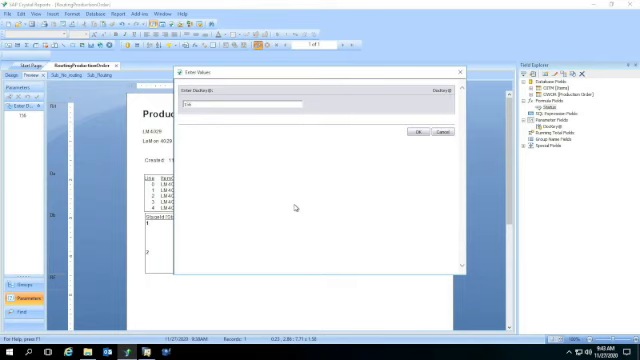
Step: Confirm the work order in the Enter Values prompt to preview the grouped routing stages
left_click(412, 132)
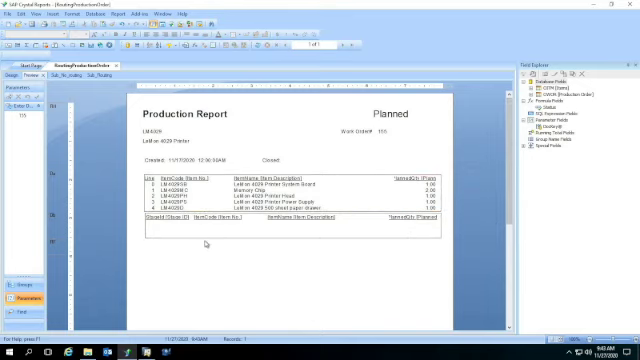
mouse_move(204, 248)
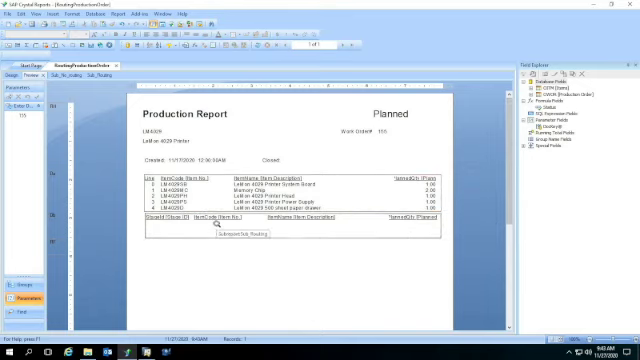